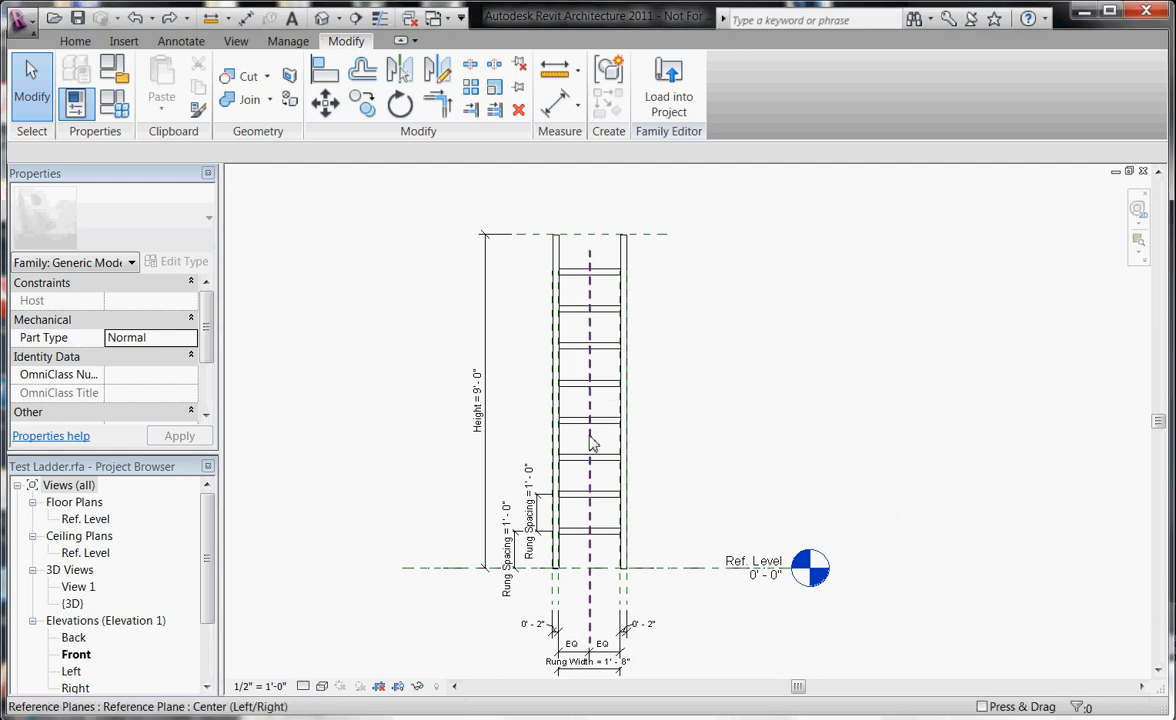
pyautogui.moveTo(626, 494)
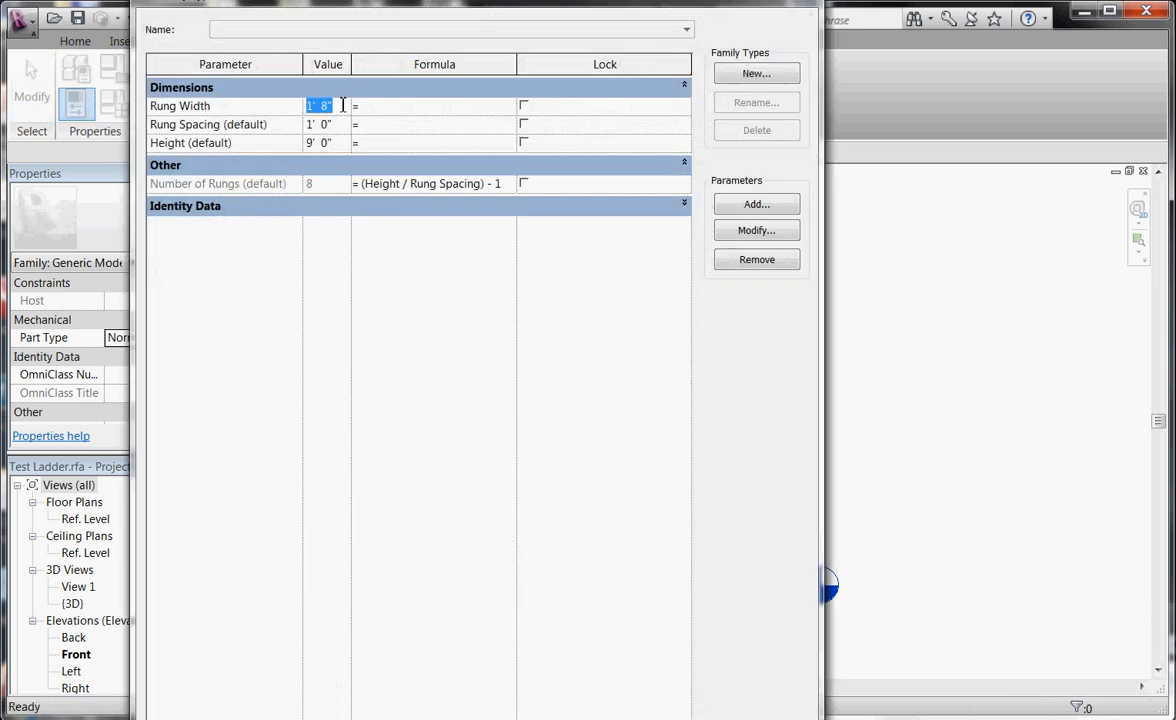
# - Edit the rung array group and view one rung's type properties (width 1'-8")
pyautogui.write('2\' 8"')
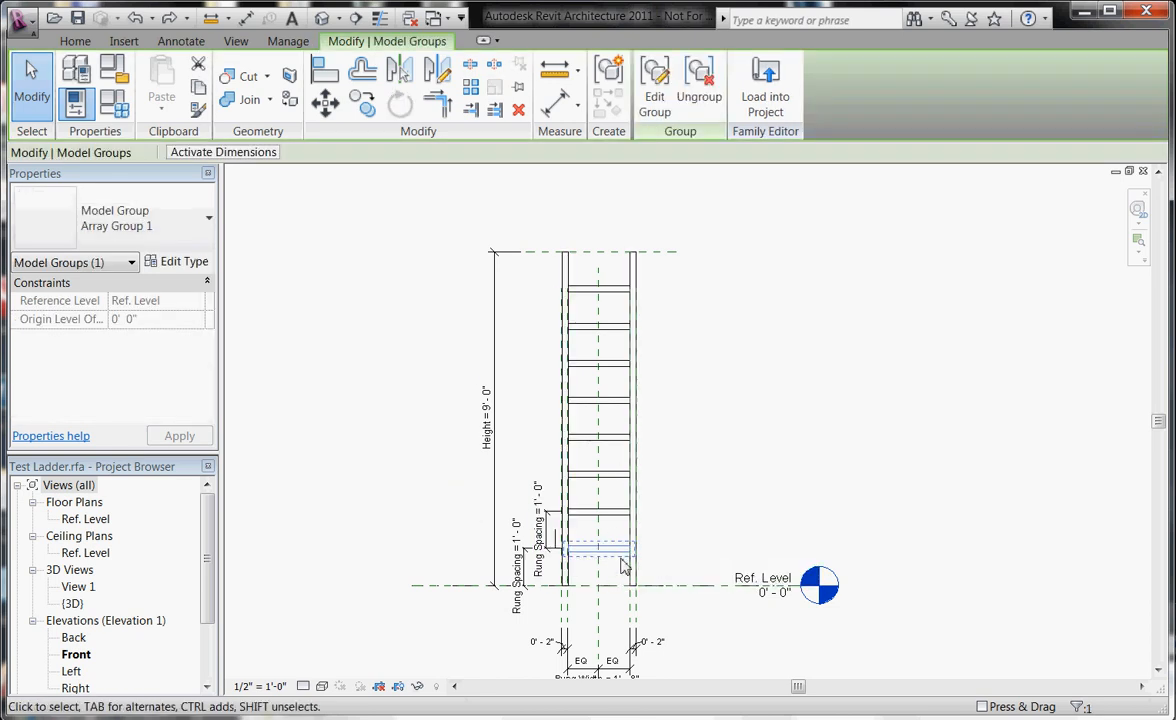
pyautogui.moveTo(654, 80)
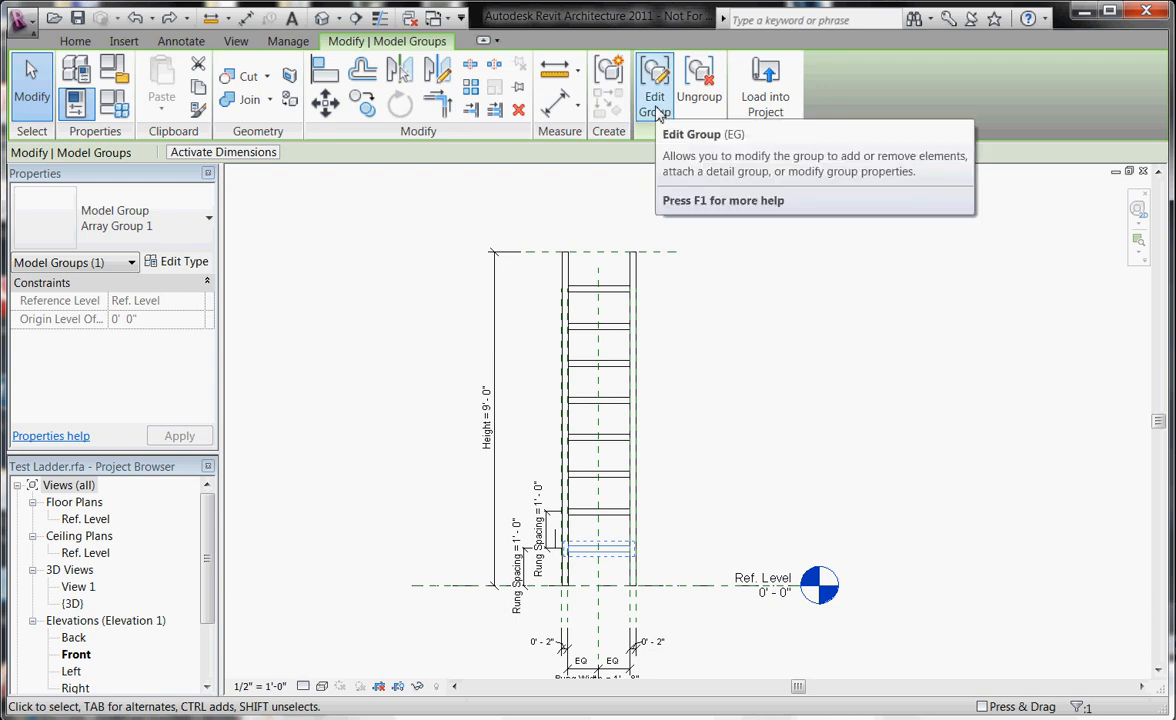
pyautogui.click(654, 75)
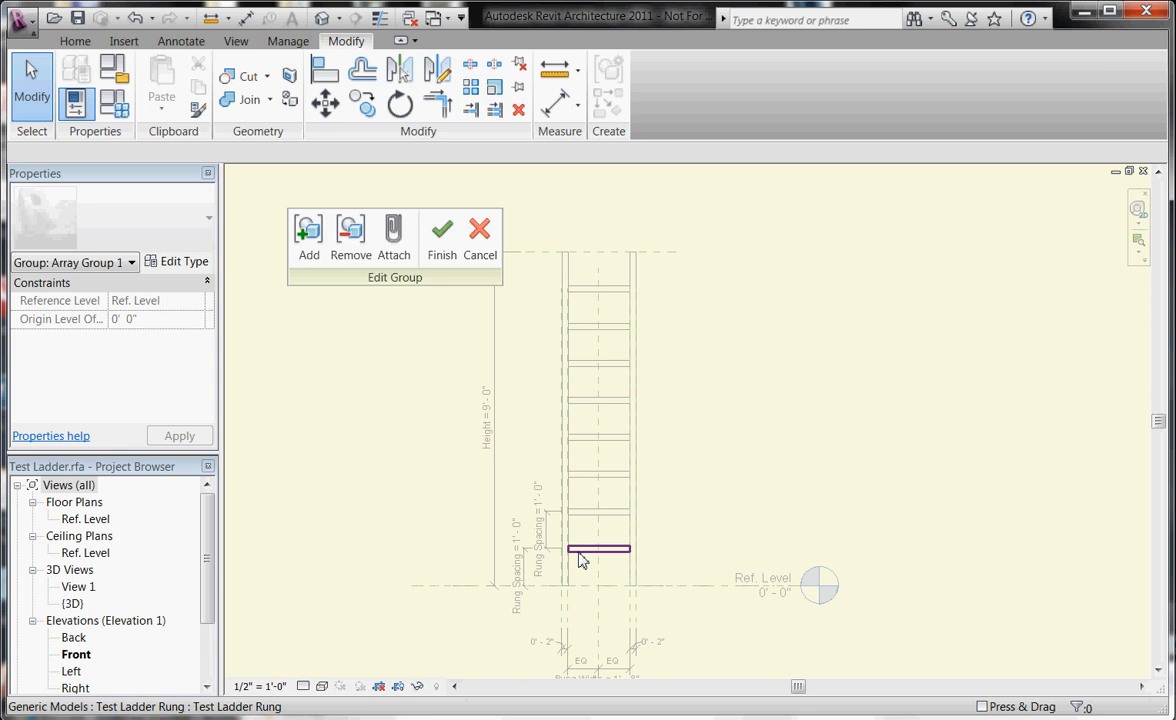
pyautogui.click(597, 550)
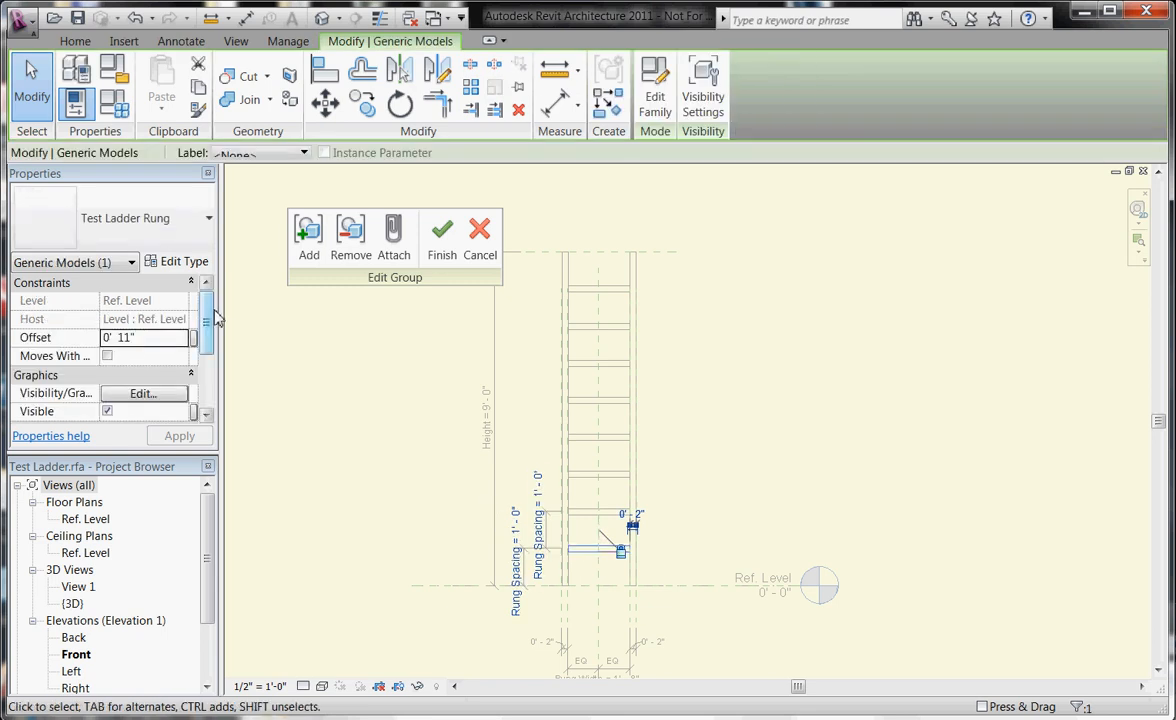
pyautogui.moveTo(199, 261)
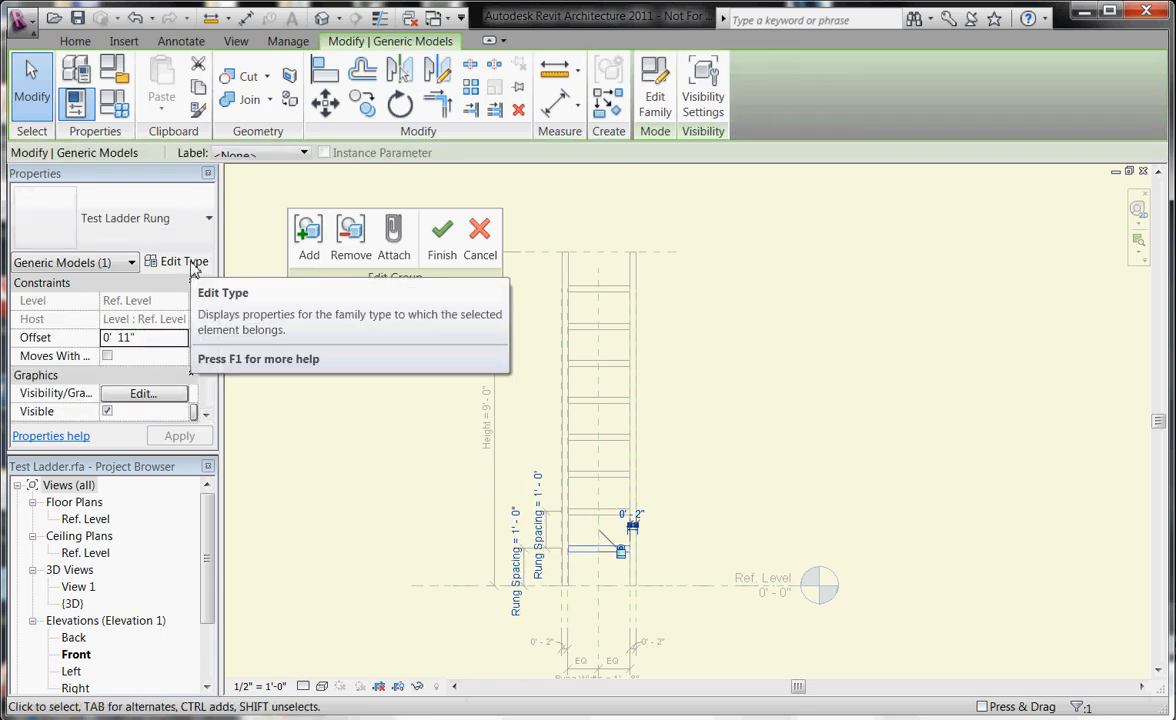
pyautogui.click(184, 261)
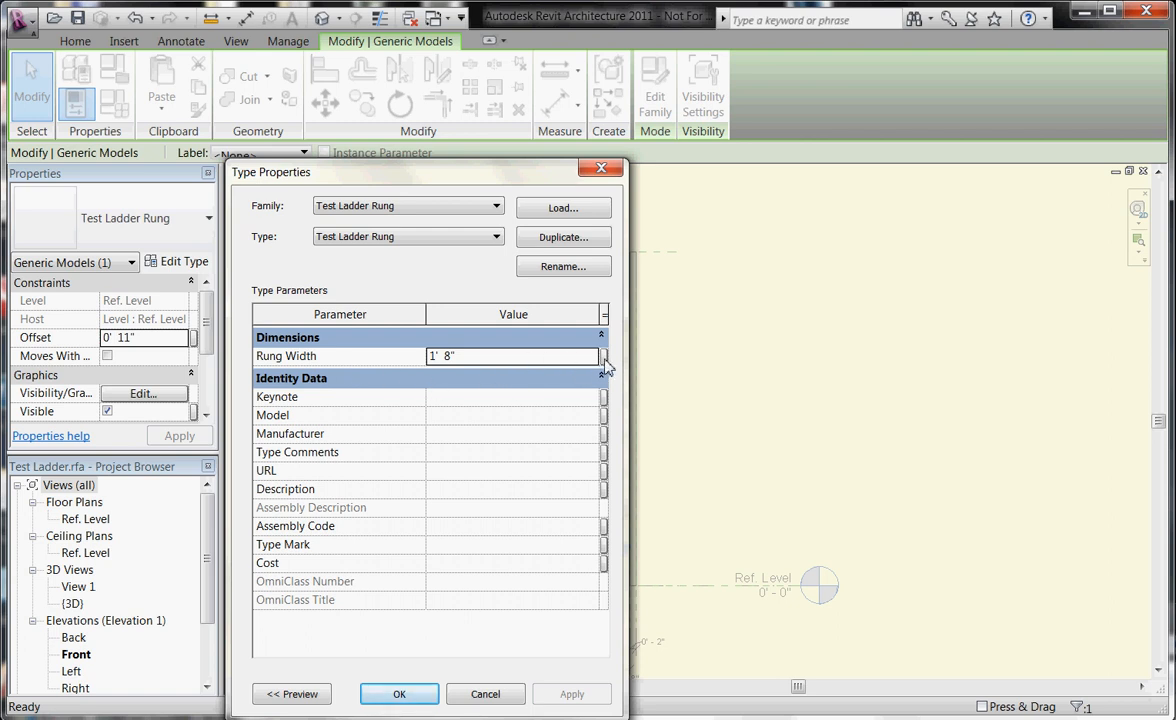
# - Tie the rung's Rung Width type parameter to the ladder family's Rung Width parameter
pyautogui.click(604, 356)
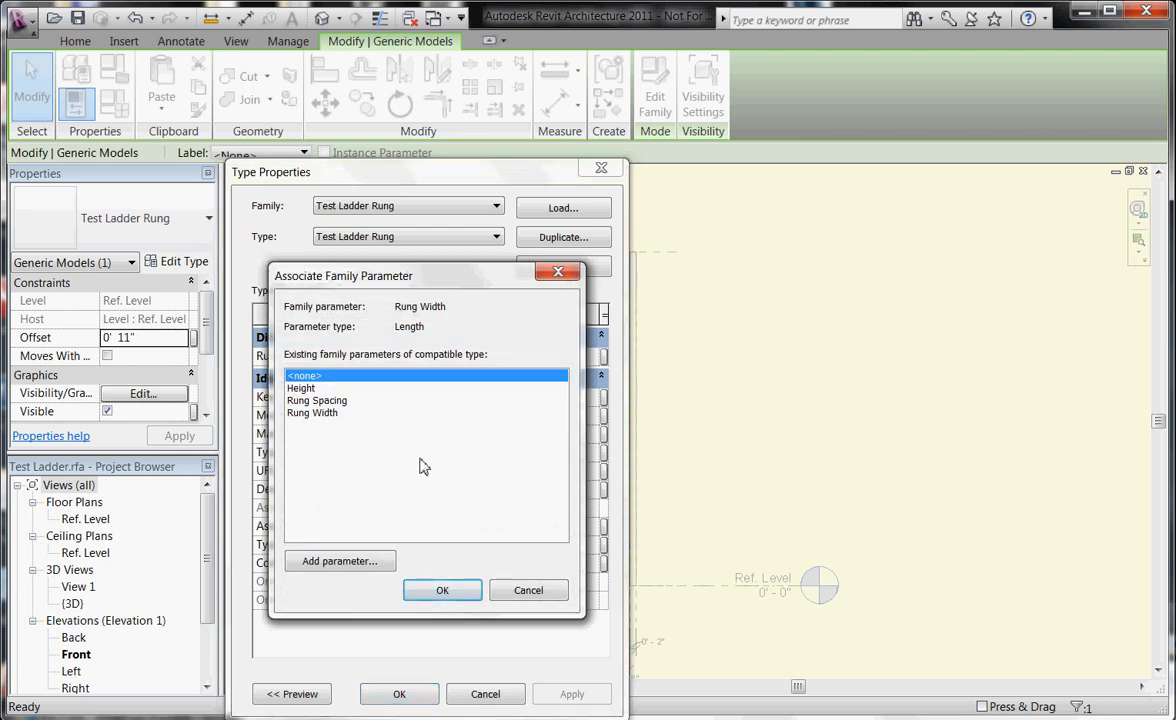
pyautogui.moveTo(428, 500)
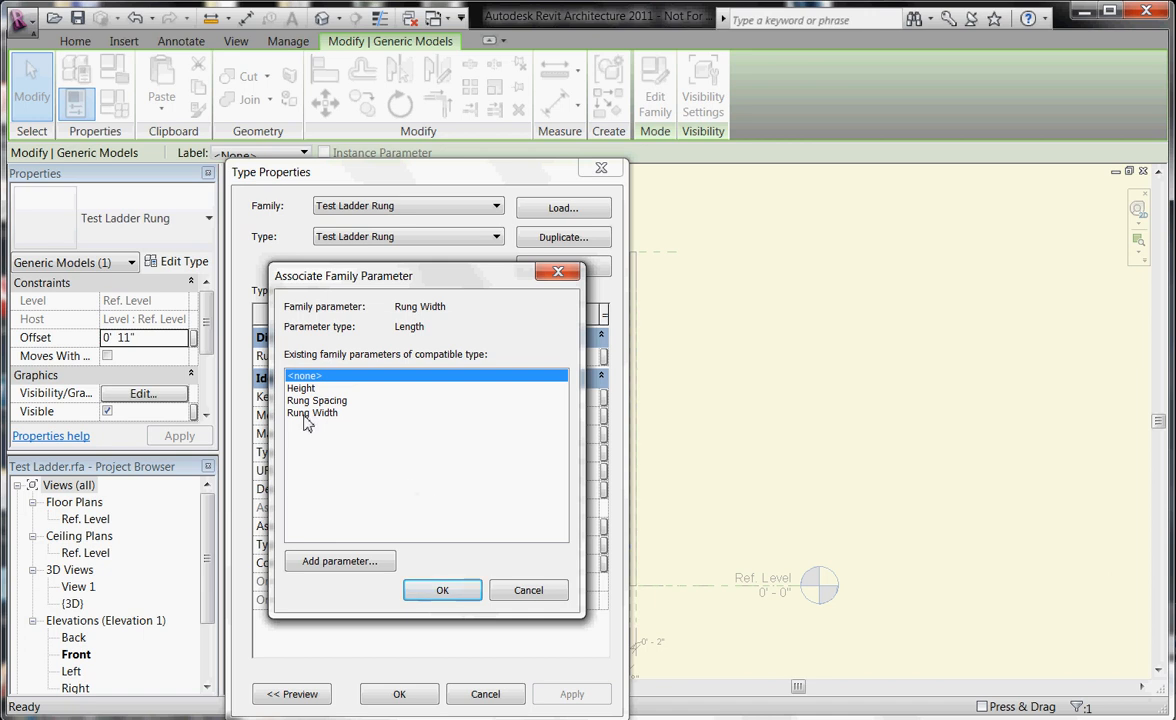
pyautogui.click(312, 413)
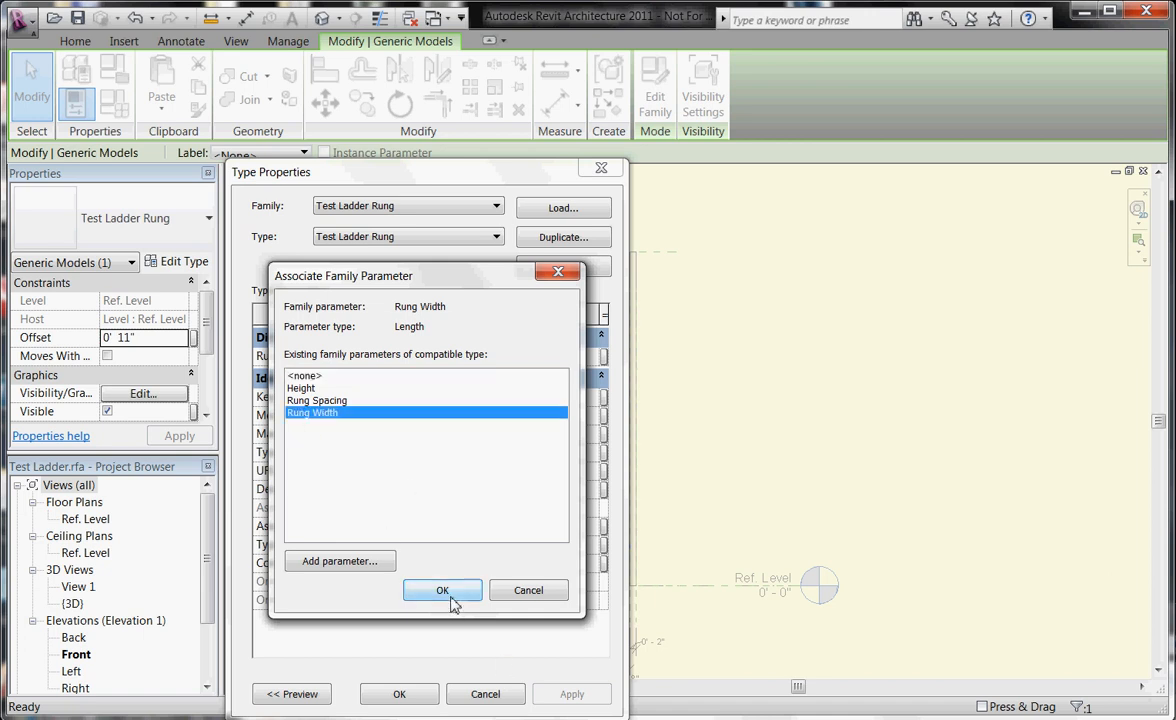
pyautogui.click(442, 590)
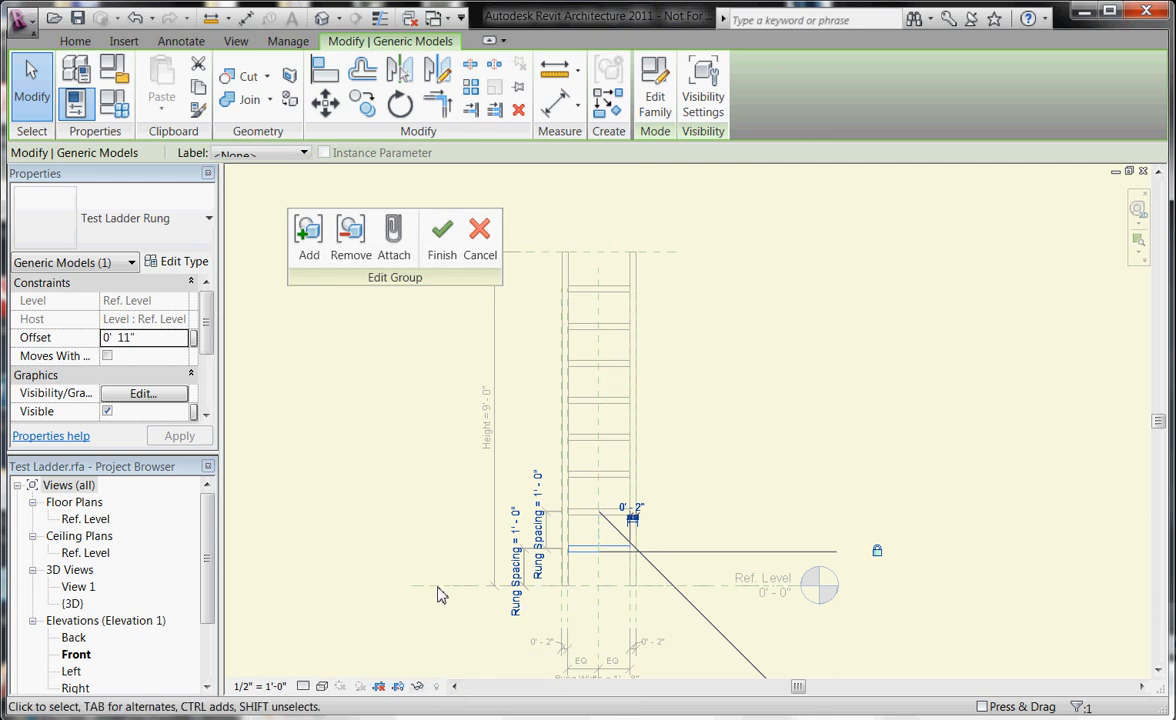
pyautogui.moveTo(517, 599)
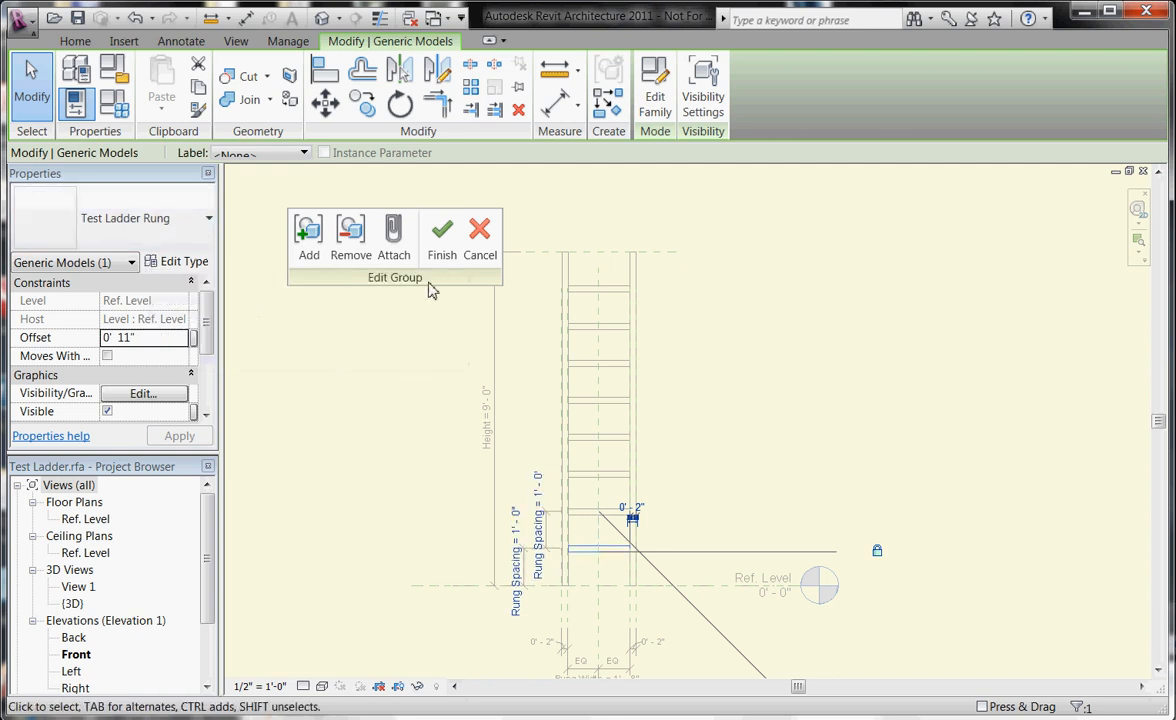
# - Finish the array group edit to return to the full ladder family
pyautogui.click(440, 228)
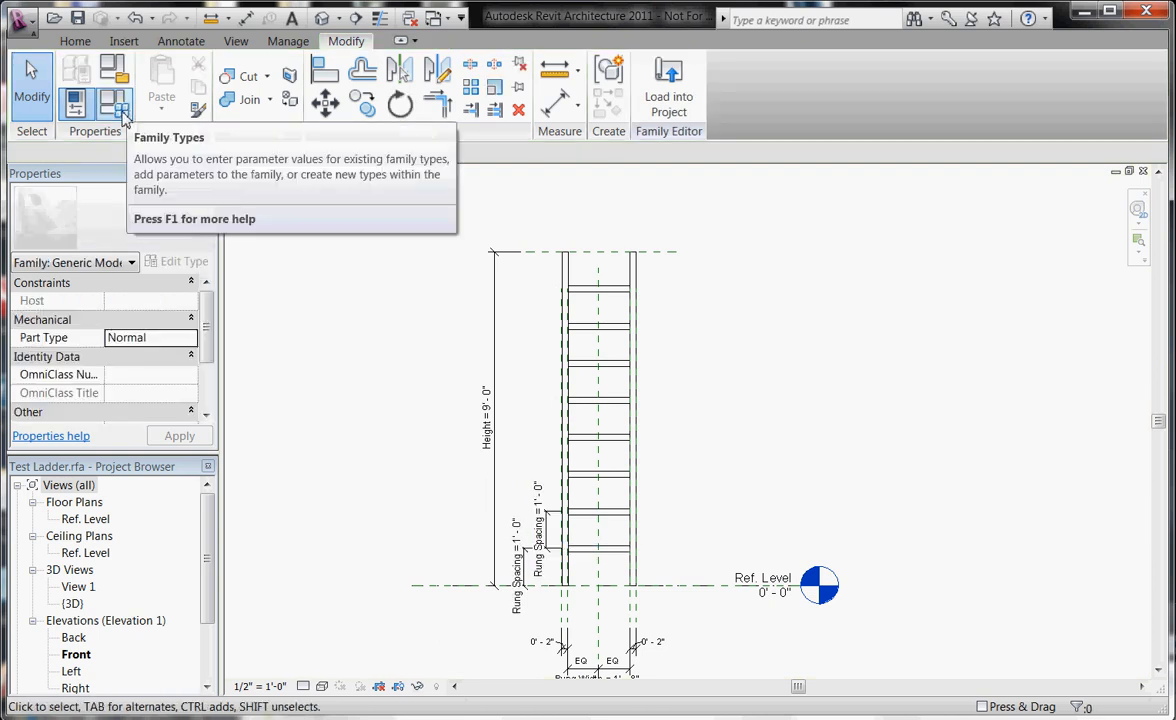
# - Enter 2' 8" as the Rung Width in Family Types
pyautogui.click(115, 107)
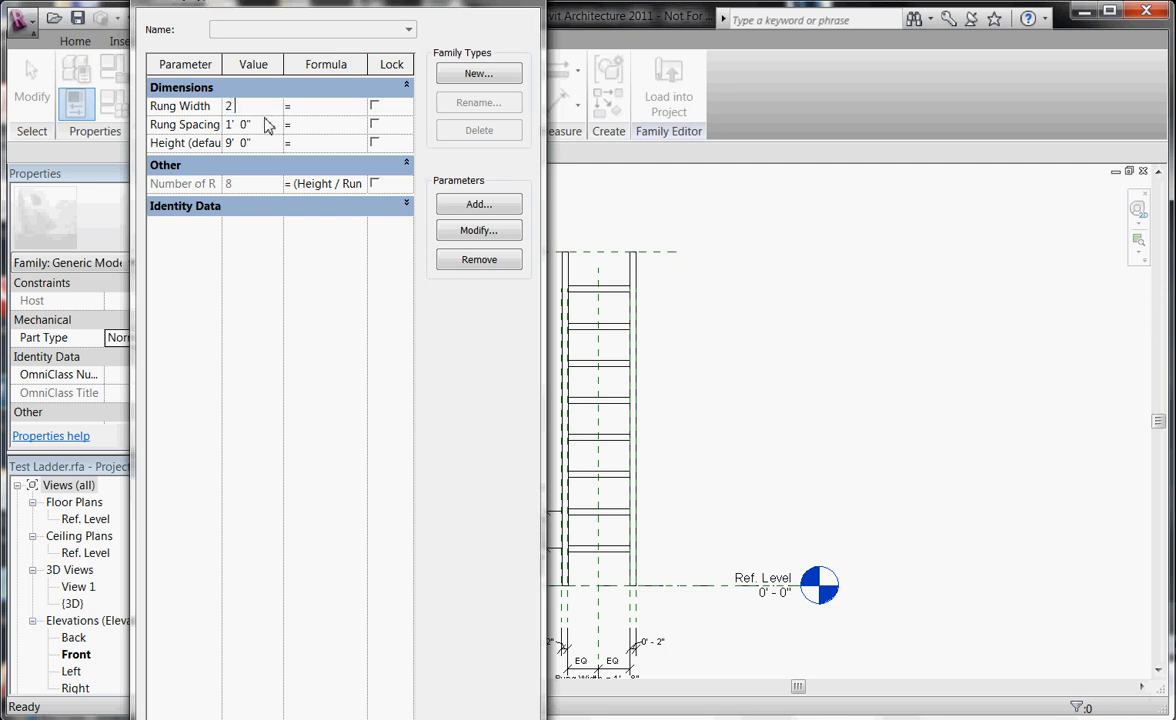
pyautogui.write('2\' 8"')
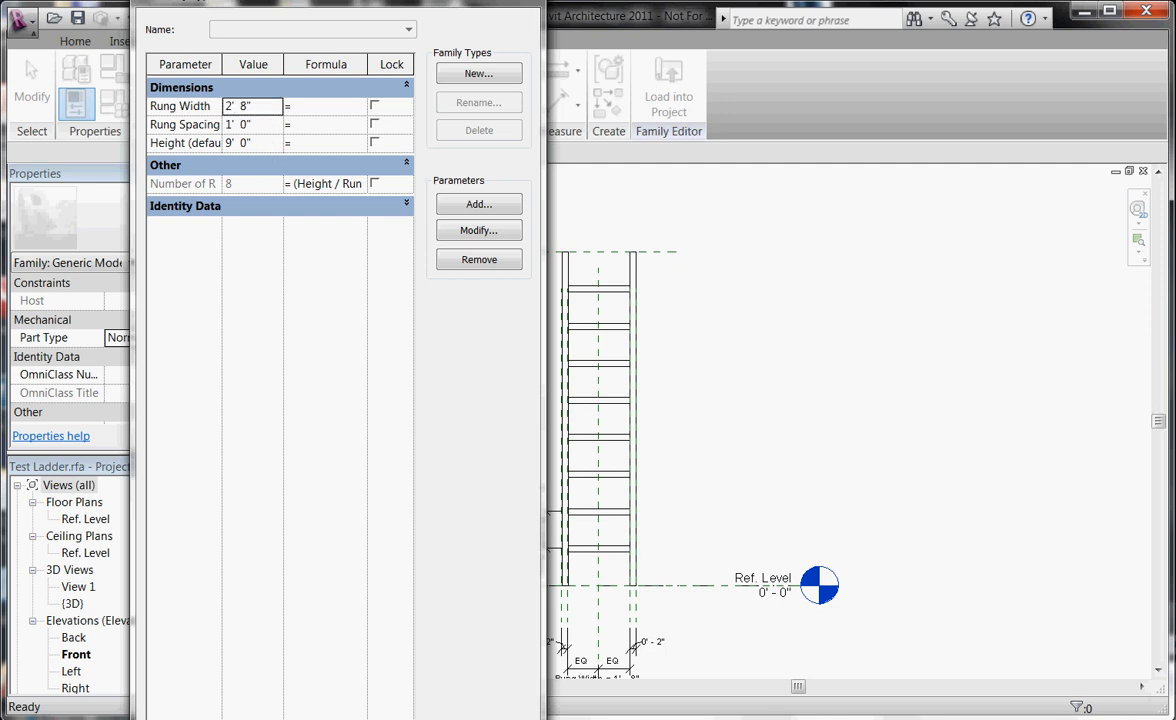